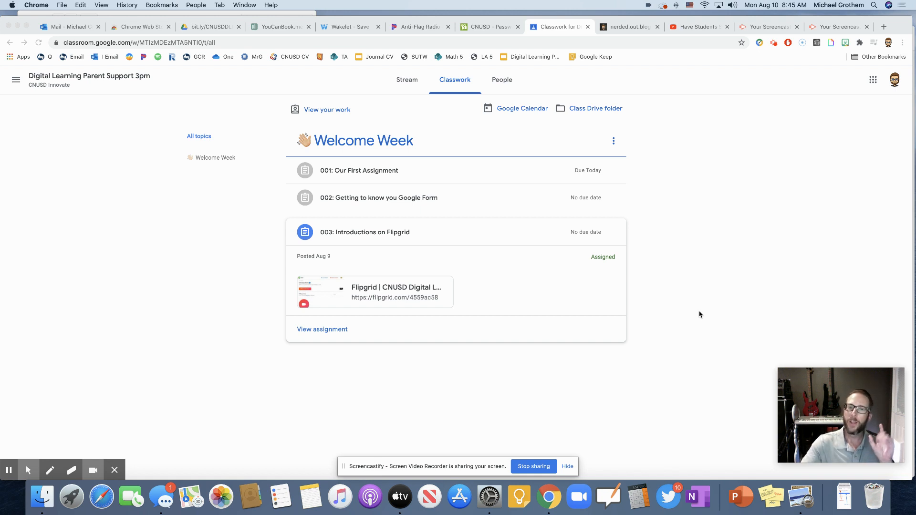
mouse_move(314, 174)
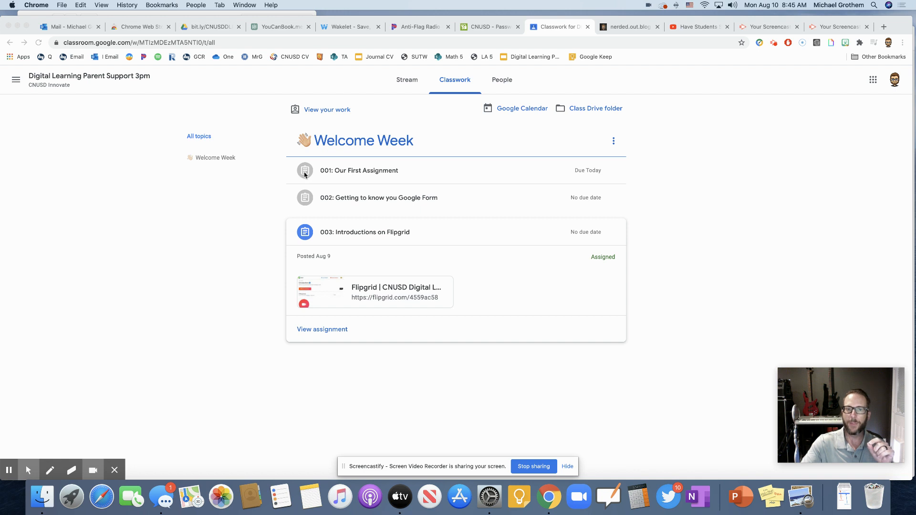
mouse_move(504, 108)
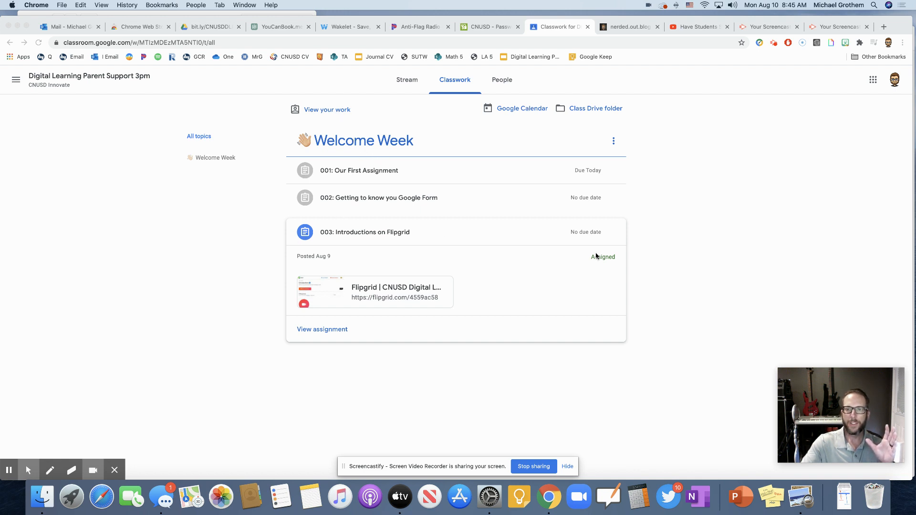
mouse_move(602, 260)
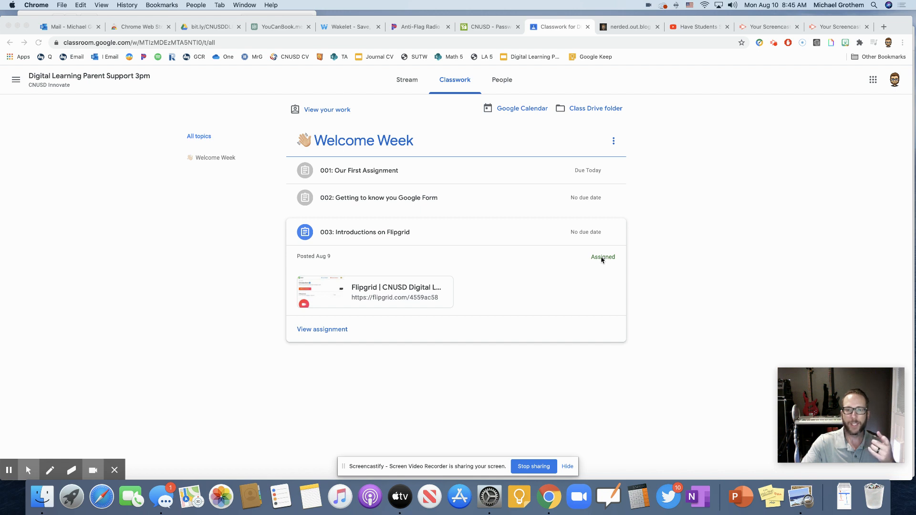
mouse_move(360, 172)
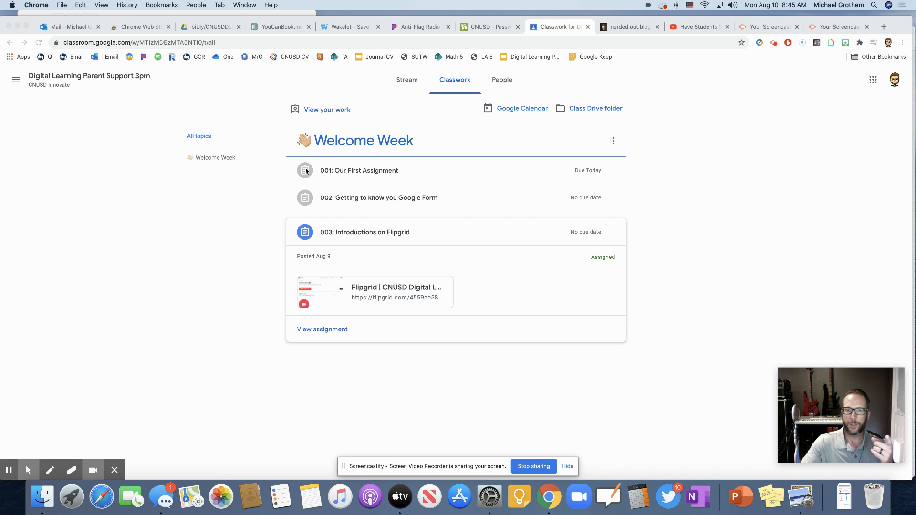
mouse_move(308, 206)
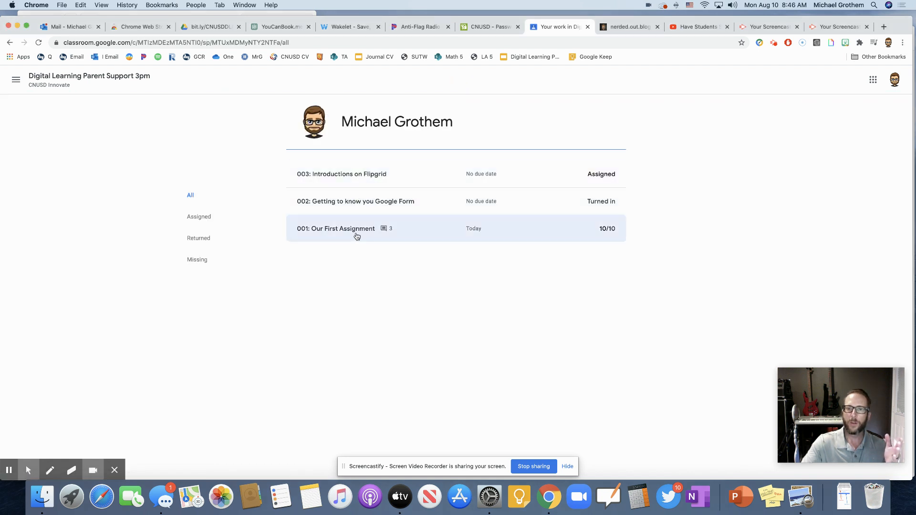
mouse_move(605, 174)
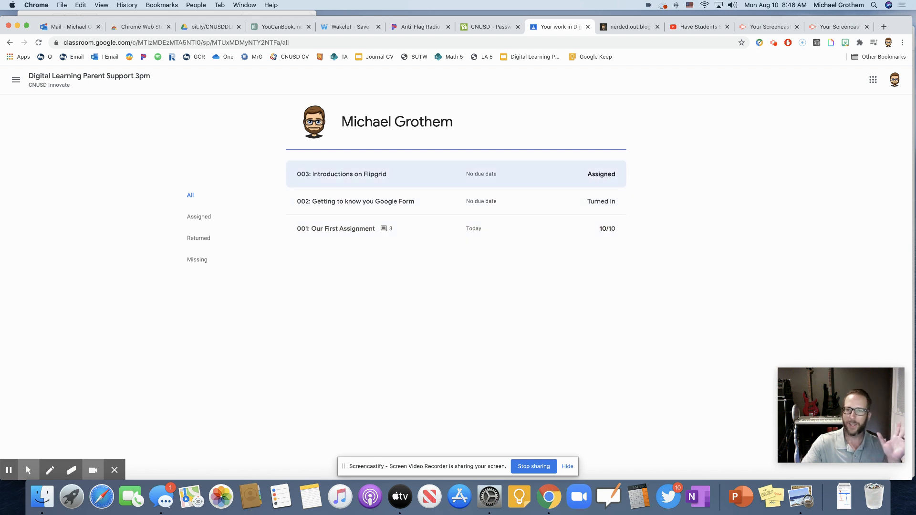
mouse_move(355, 201)
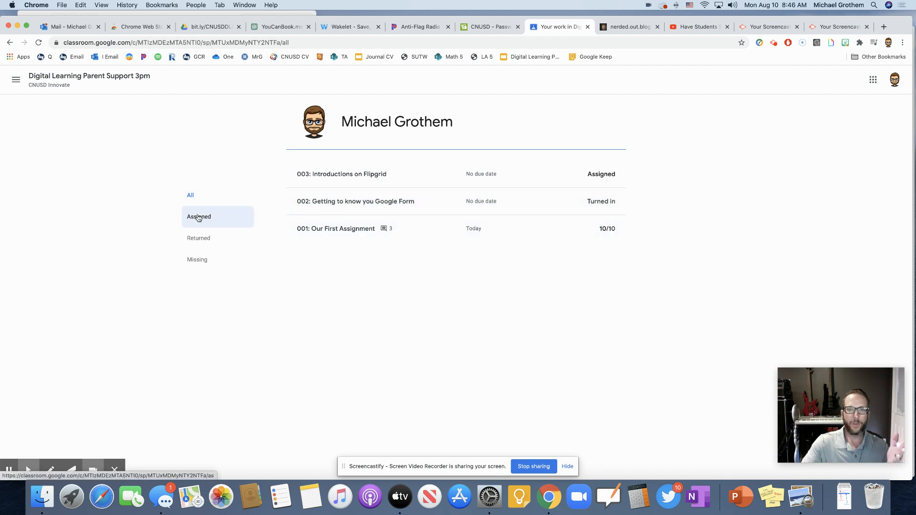
Filter my work by Assigned, then Returned, then Missing, and return to the class stream.
click(199, 217)
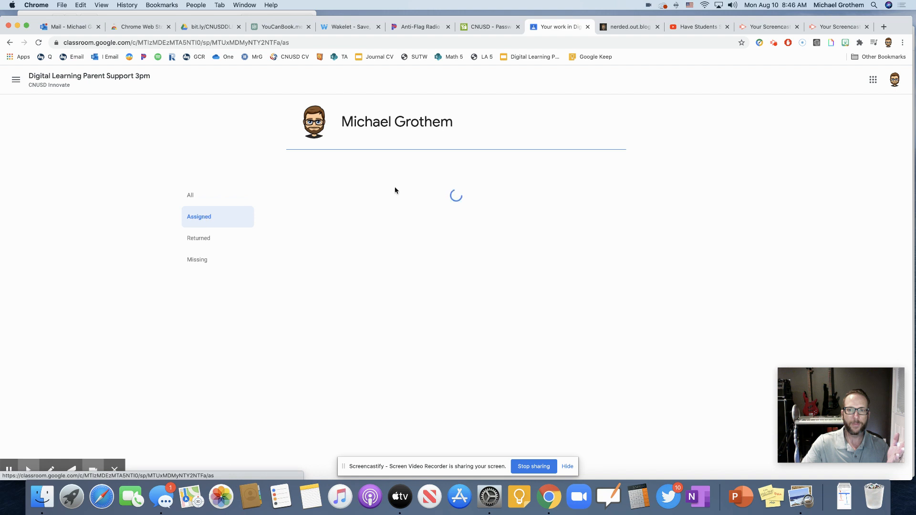
click(198, 237)
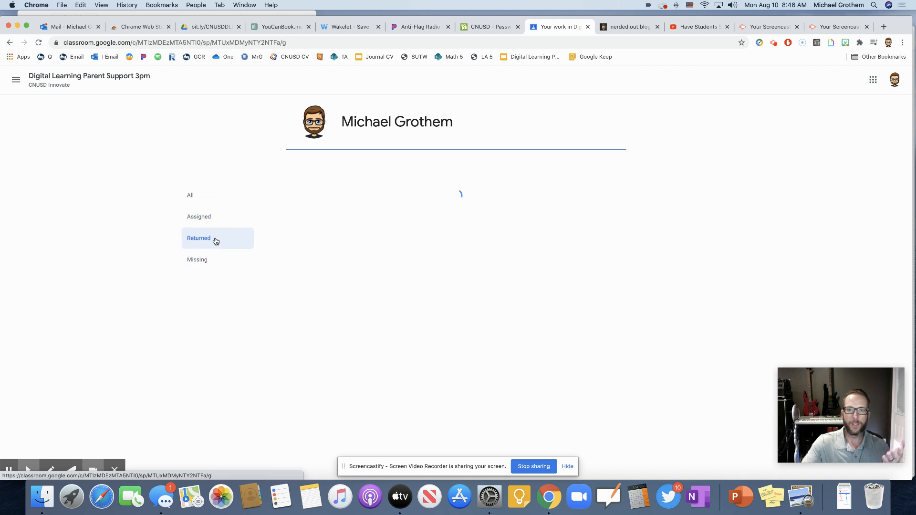
click(197, 260)
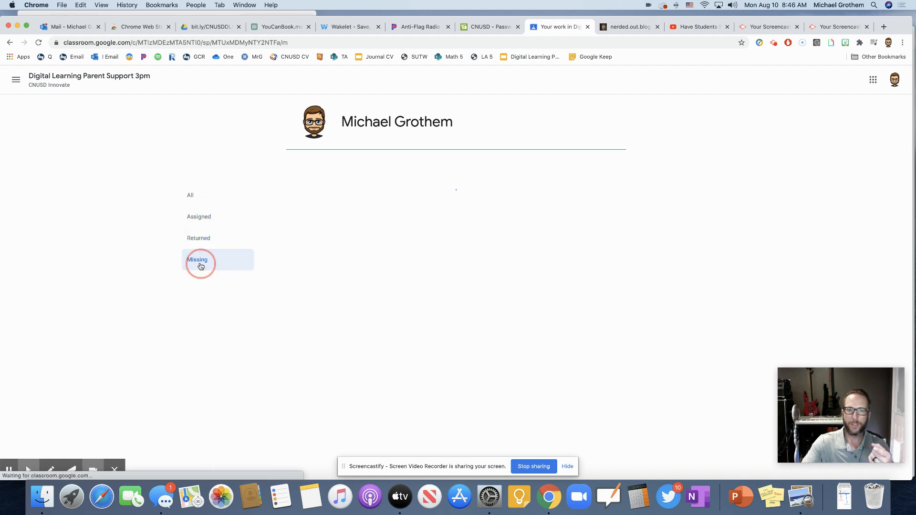
click(196, 260)
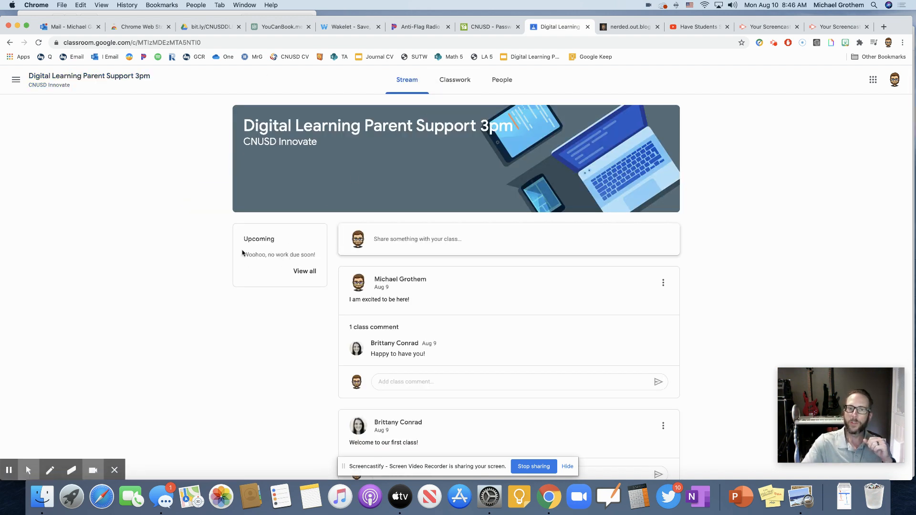
mouse_move(293, 264)
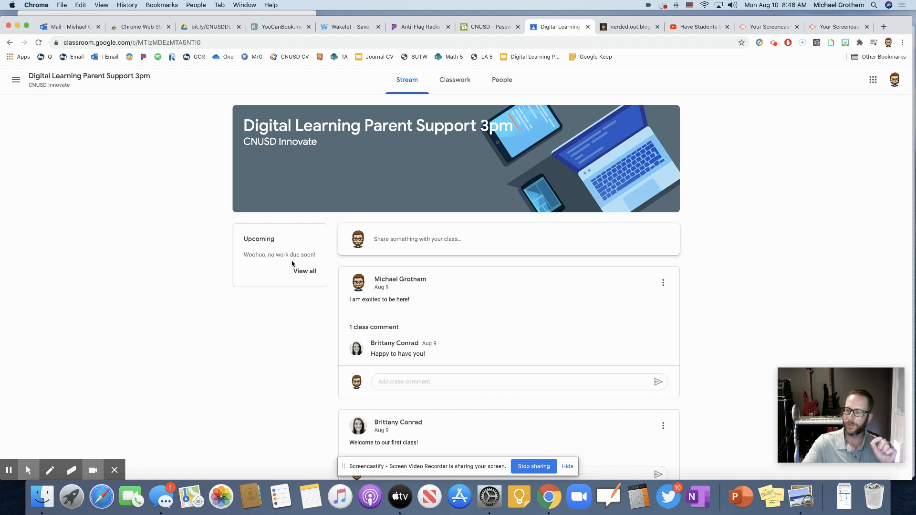
mouse_move(287, 242)
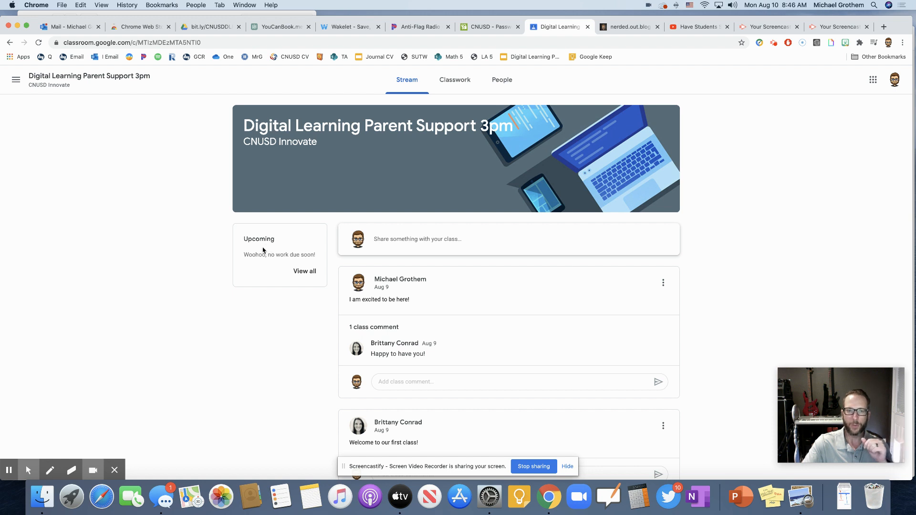
mouse_move(454, 80)
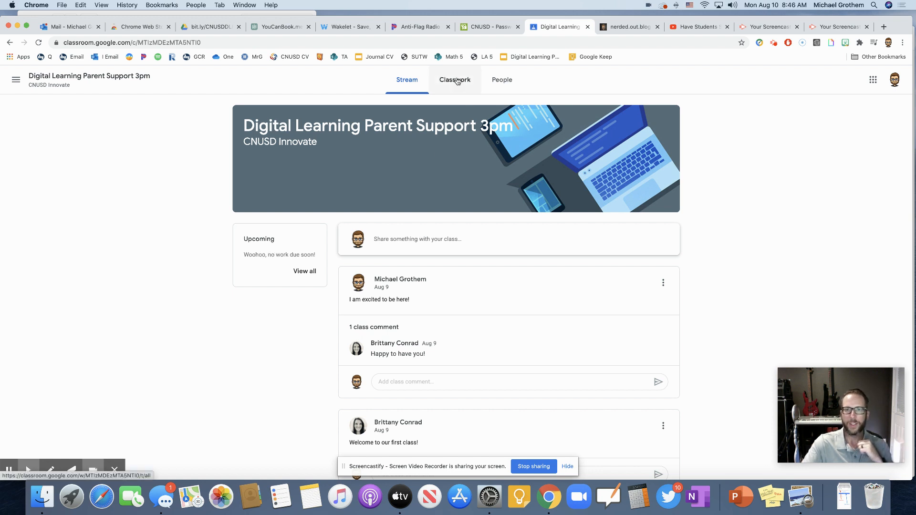
Switch from the class Stream to the Classwork list.
click(455, 79)
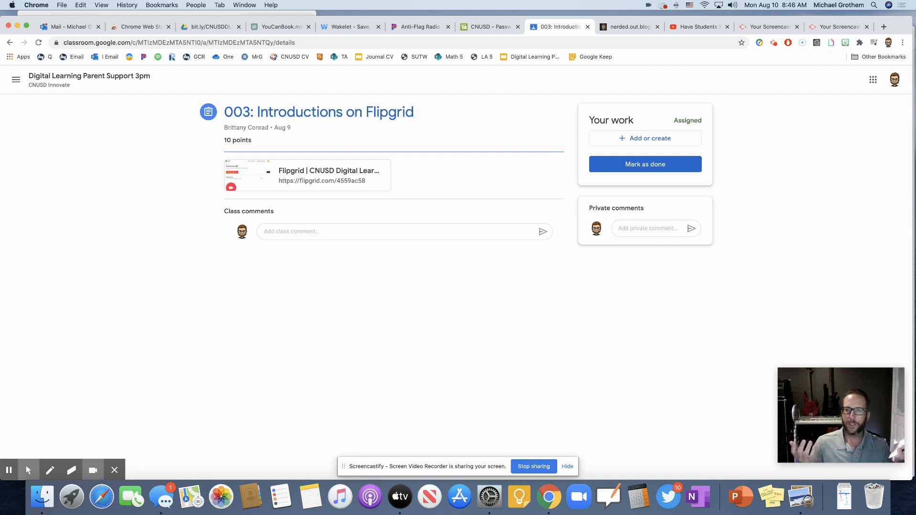
mouse_move(660, 140)
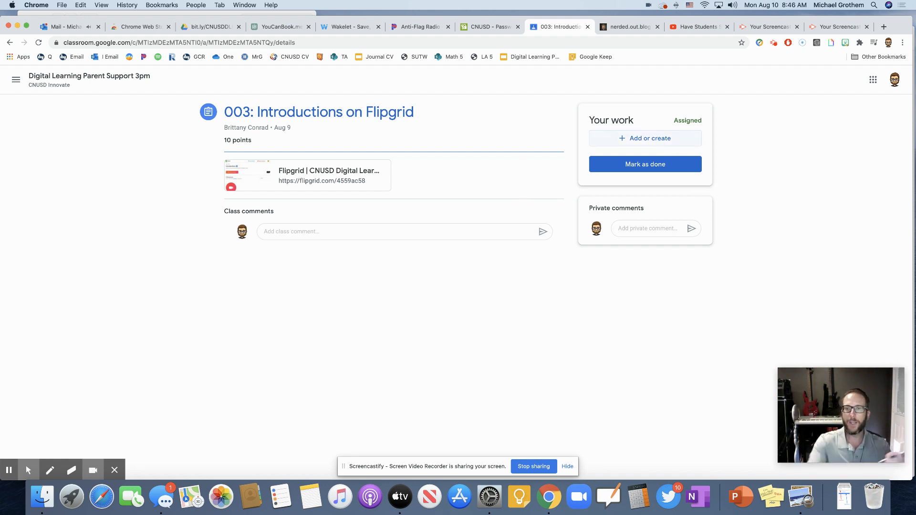
Start adding work on the '003: Introductions on Flipgrid' assignment page.
click(644, 138)
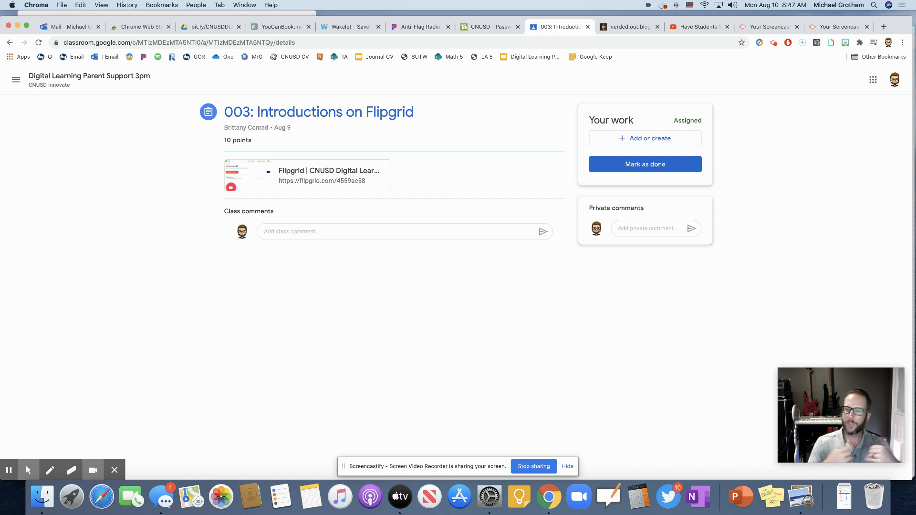
mouse_move(547, 334)
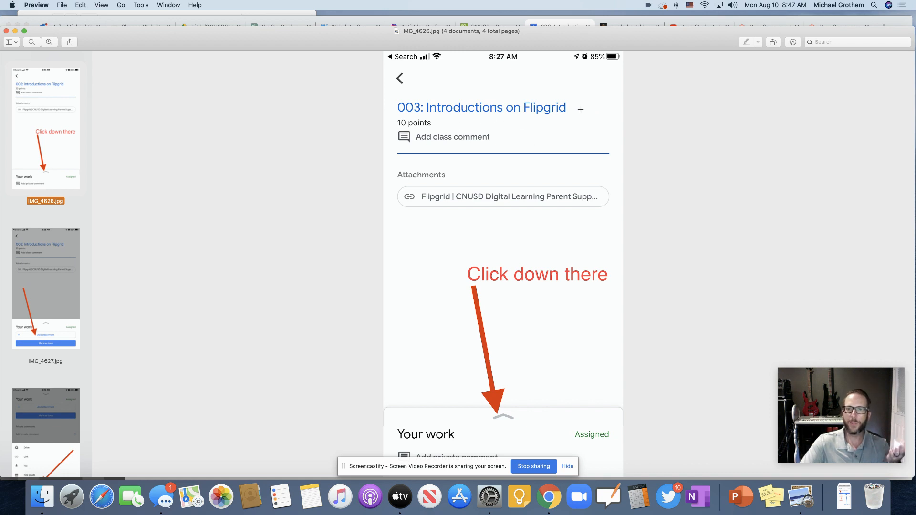
mouse_move(508, 367)
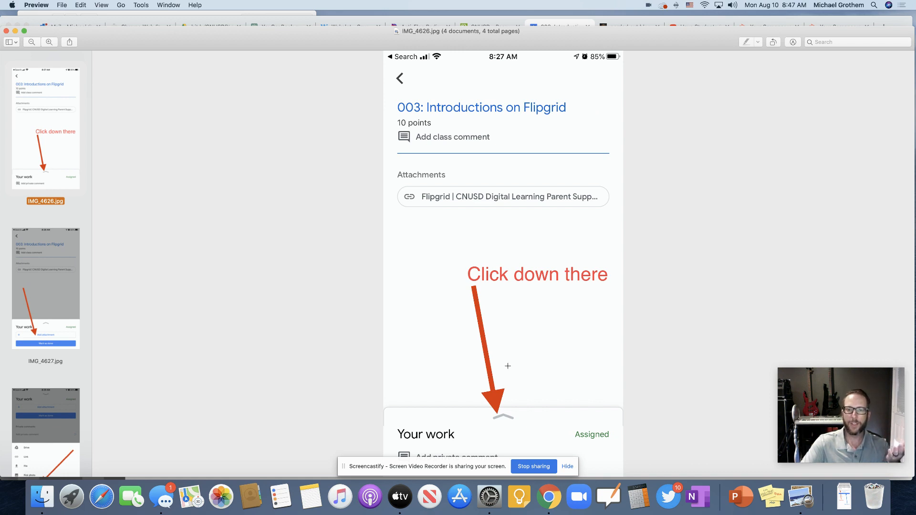
mouse_move(470, 282)
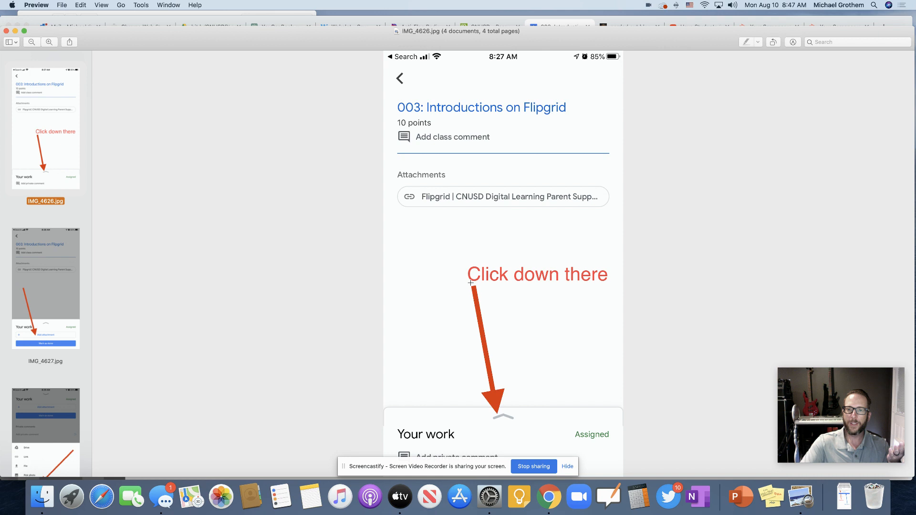
mouse_move(499, 417)
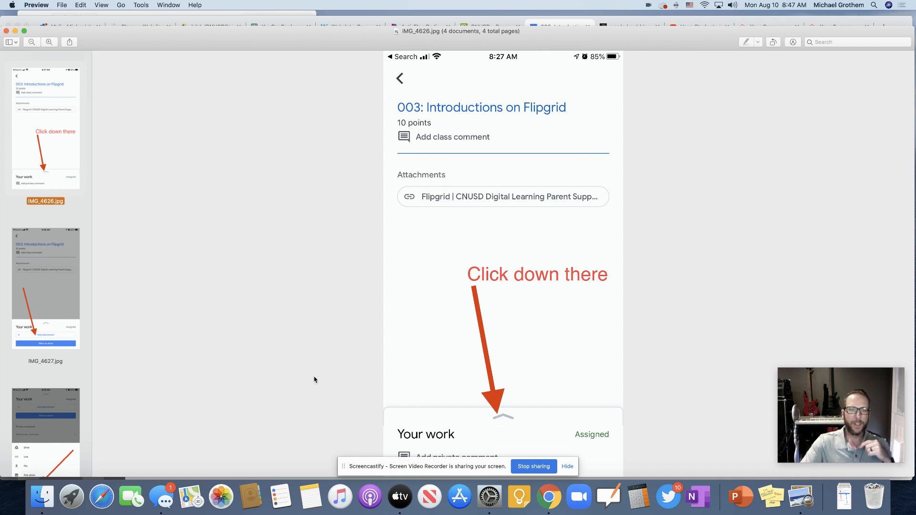
Show IMG_4626.jpg, the phone screenshot of the assignment page marked 'Click down there'.
click(46, 288)
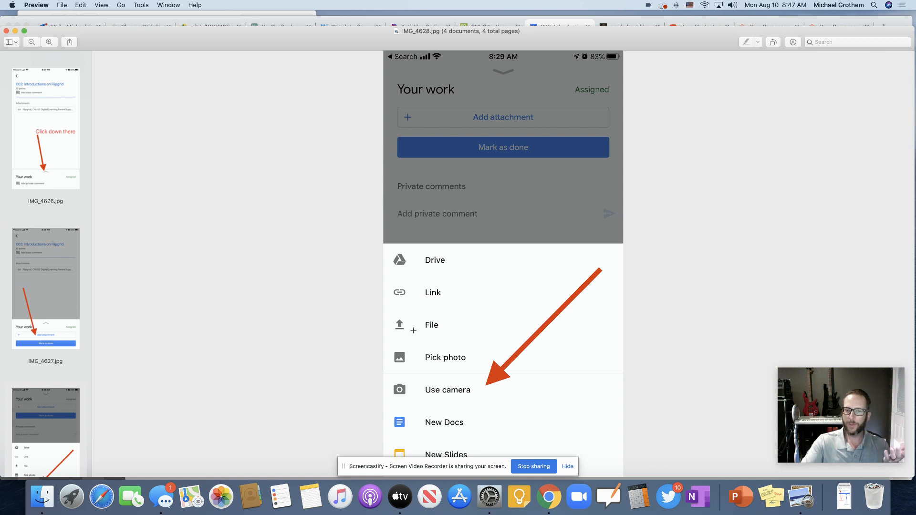
mouse_move(414, 391)
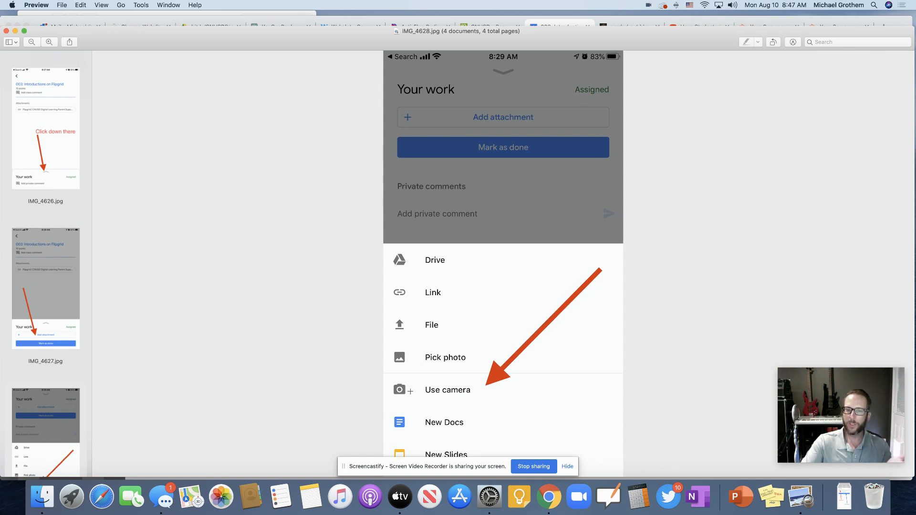
mouse_move(295, 397)
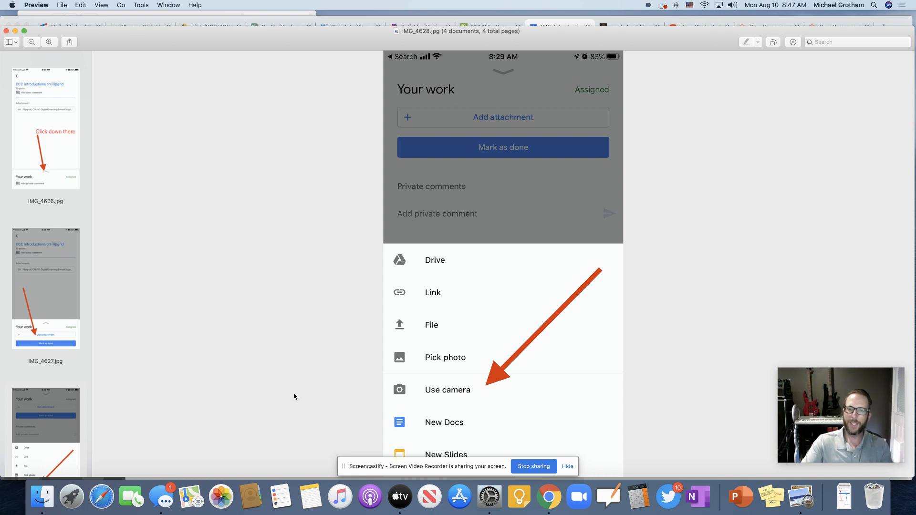
mouse_move(444, 408)
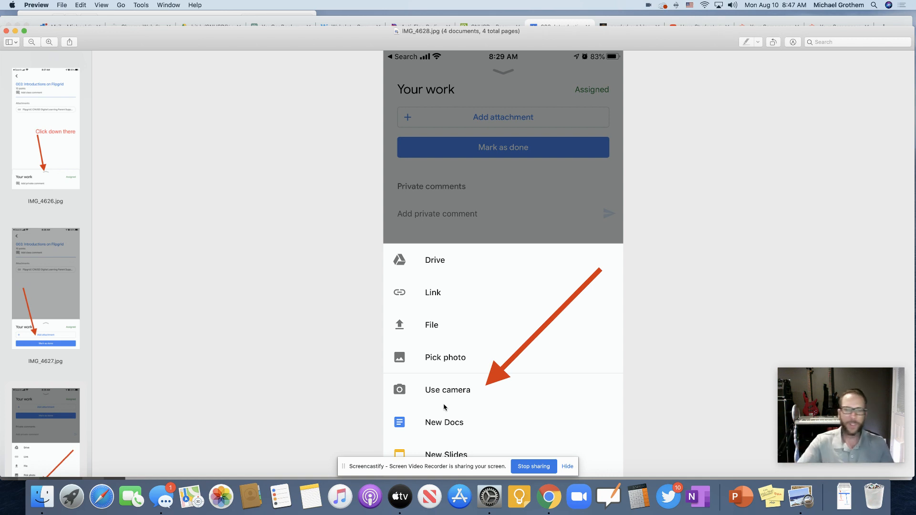
Show IMG_4628.jpg, the attachment-choices screenshot with the arrow pointing at the camera.
scroll(down, 3)
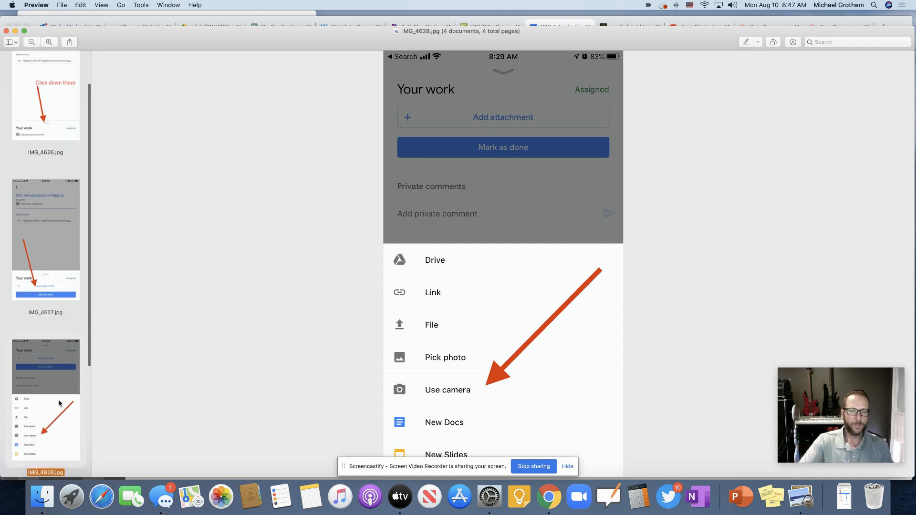
click(46, 453)
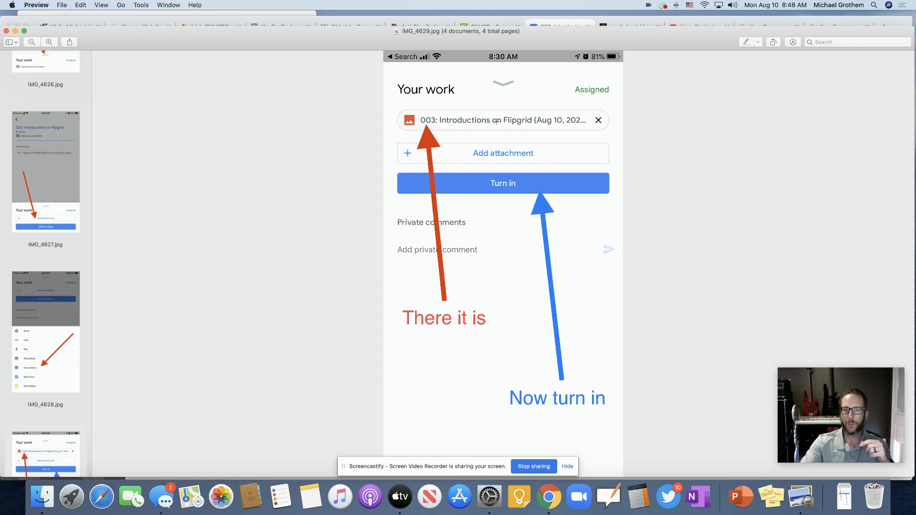
mouse_move(369, 267)
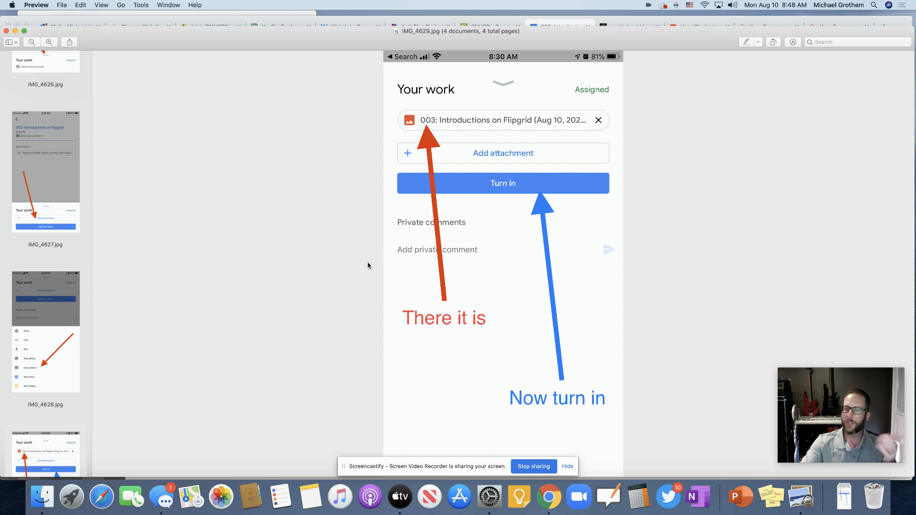
Scroll the sidebar toward IMG_4629.jpg, the attached-photo screenshot marked 'Now turn in'.
scroll(down, 3)
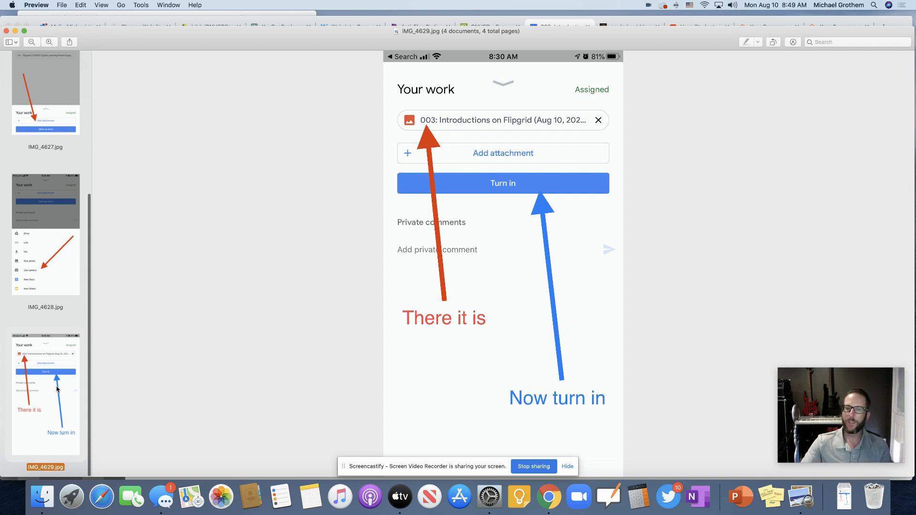
mouse_move(59, 447)
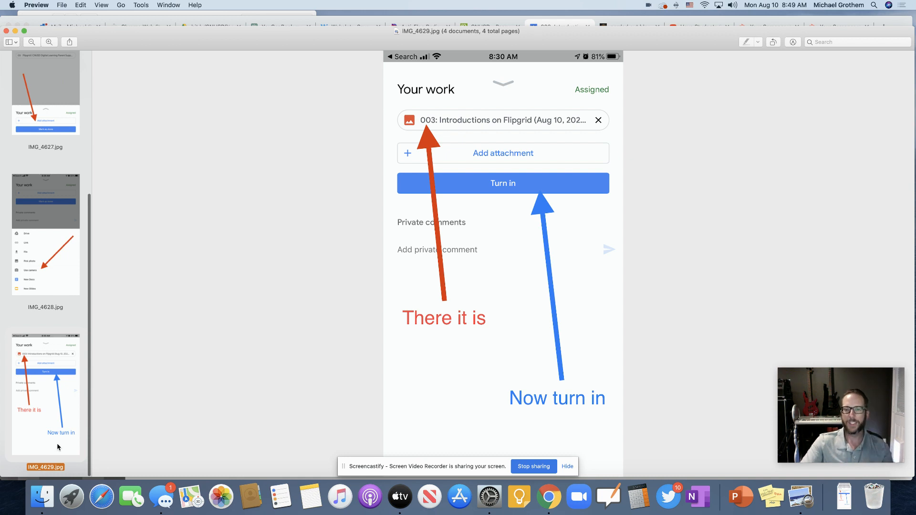